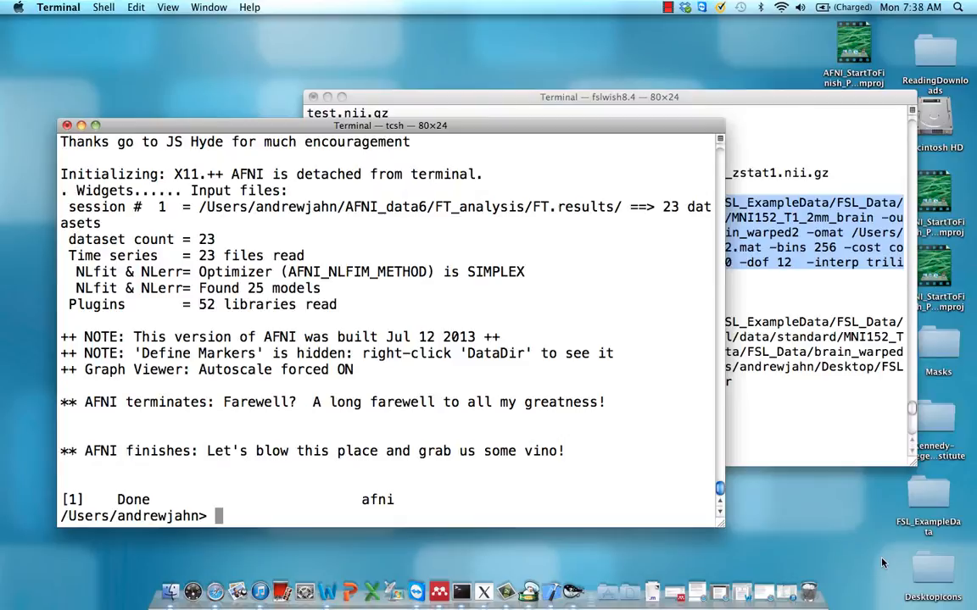
# List the FT_analysis files with ls and line up 'vi proc.FT' at the prompt.
pyautogui.write('ls')
pyautogui.write('cd ..')
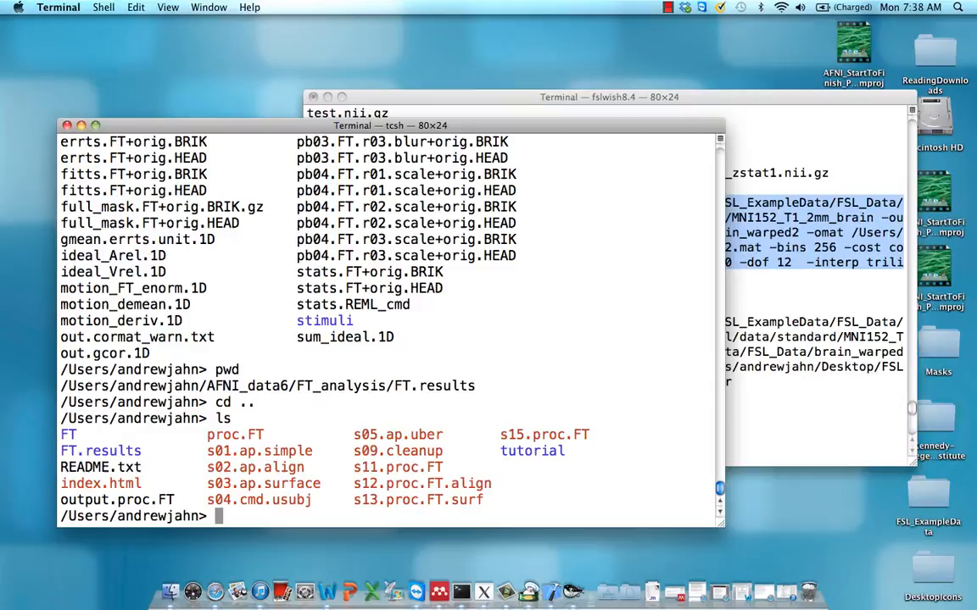
pyautogui.write('vi')
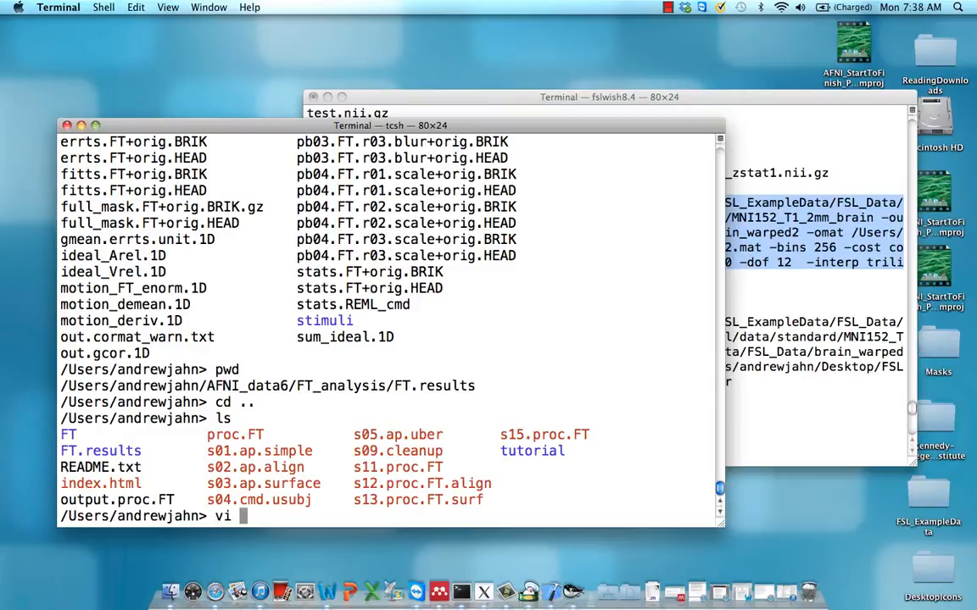
pyautogui.write('proc.FT')
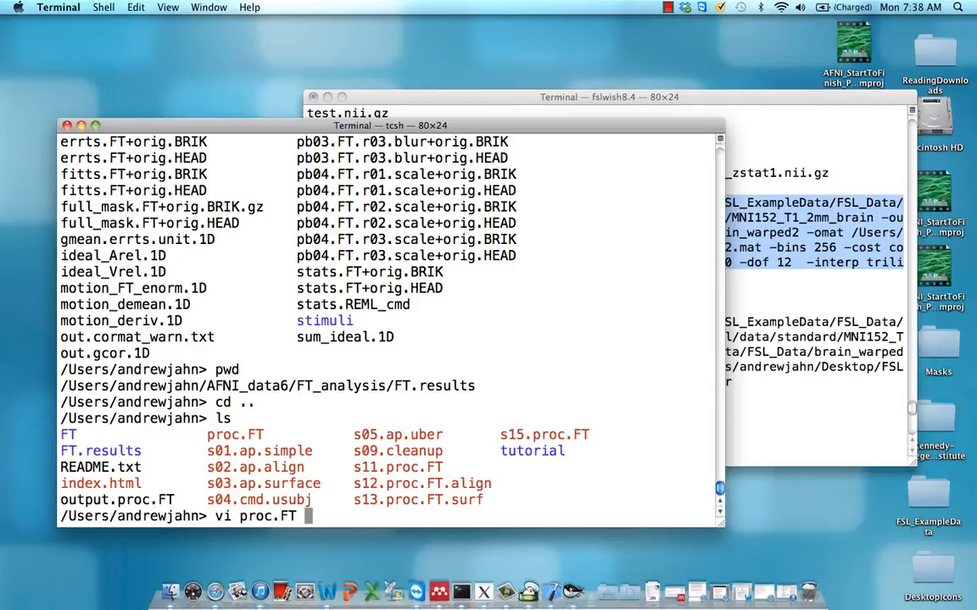
pyautogui.moveTo(228, 451)
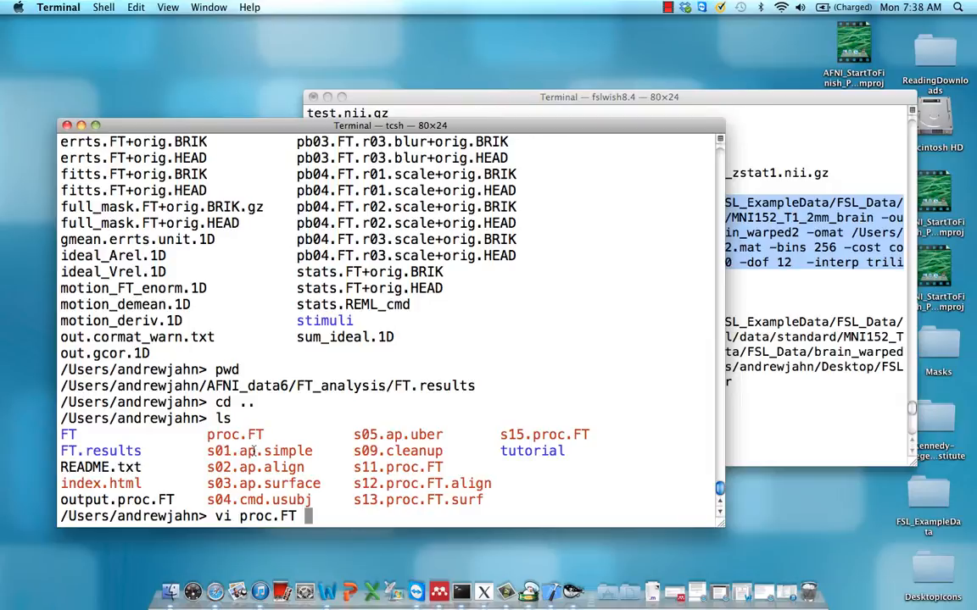
pyautogui.moveTo(366, 423)
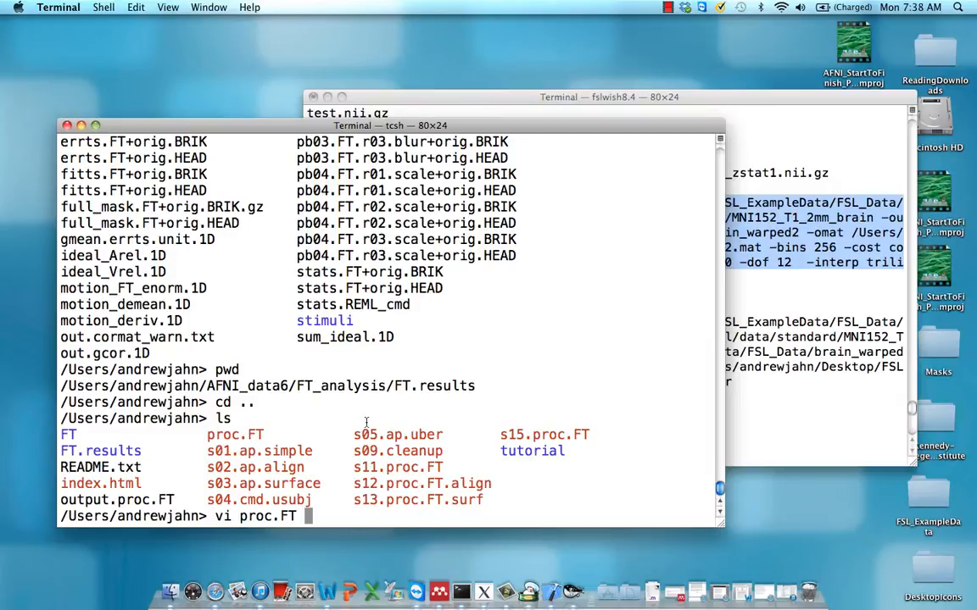
pyautogui.press('Return')
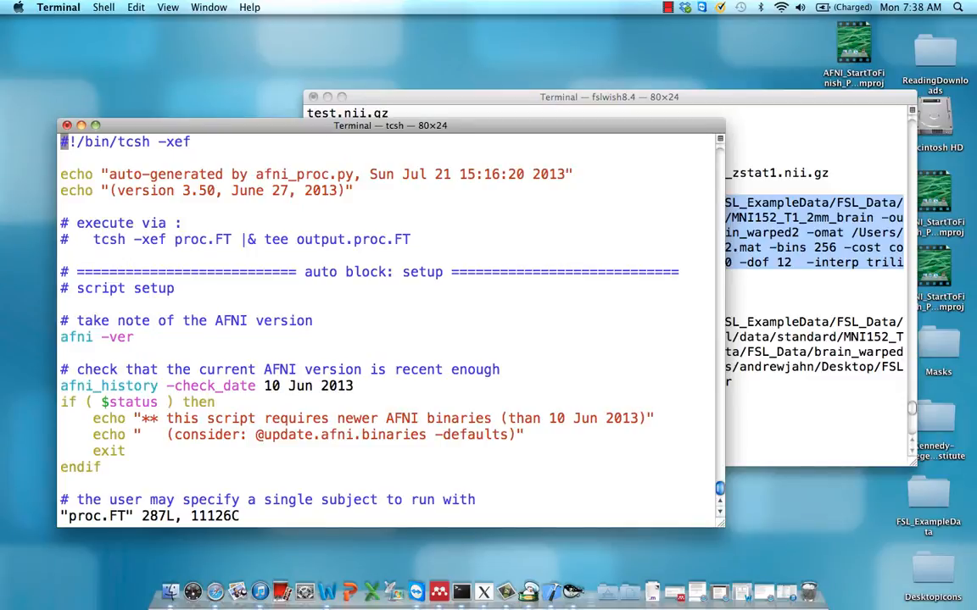
pyautogui.write(':q')
pyautogui.write('less pr')
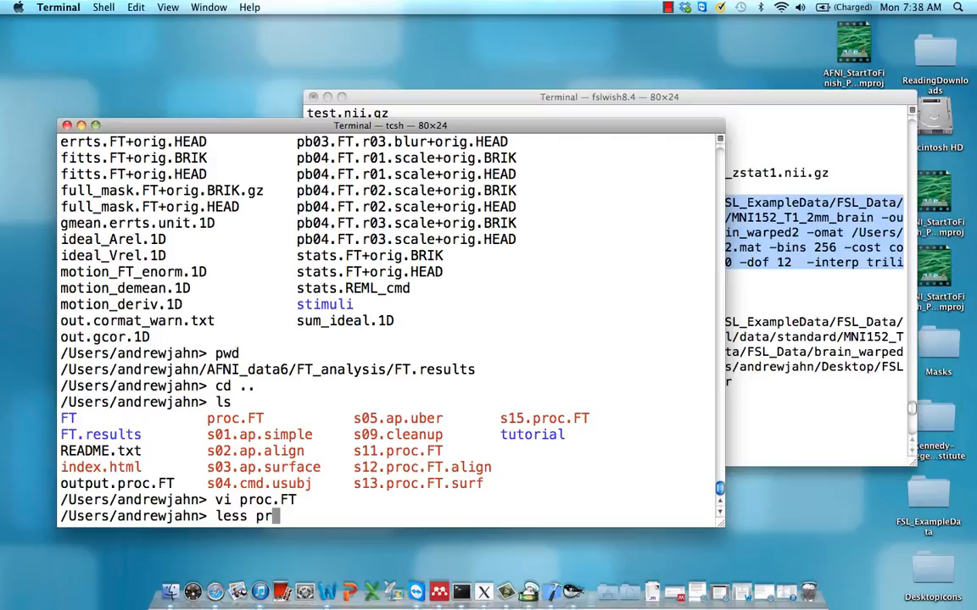
pyautogui.write('oc.FT')
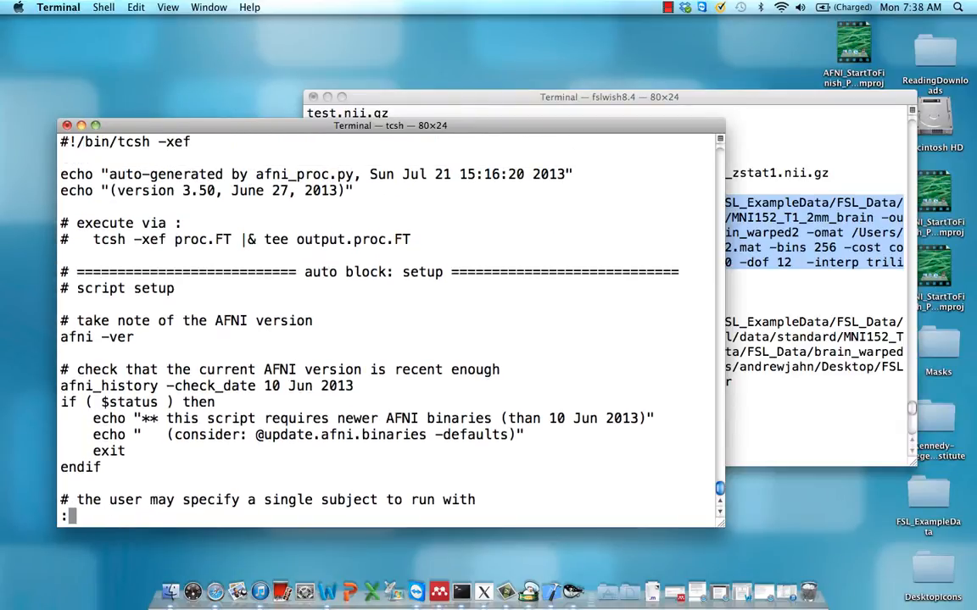
pyautogui.scroll(-3)
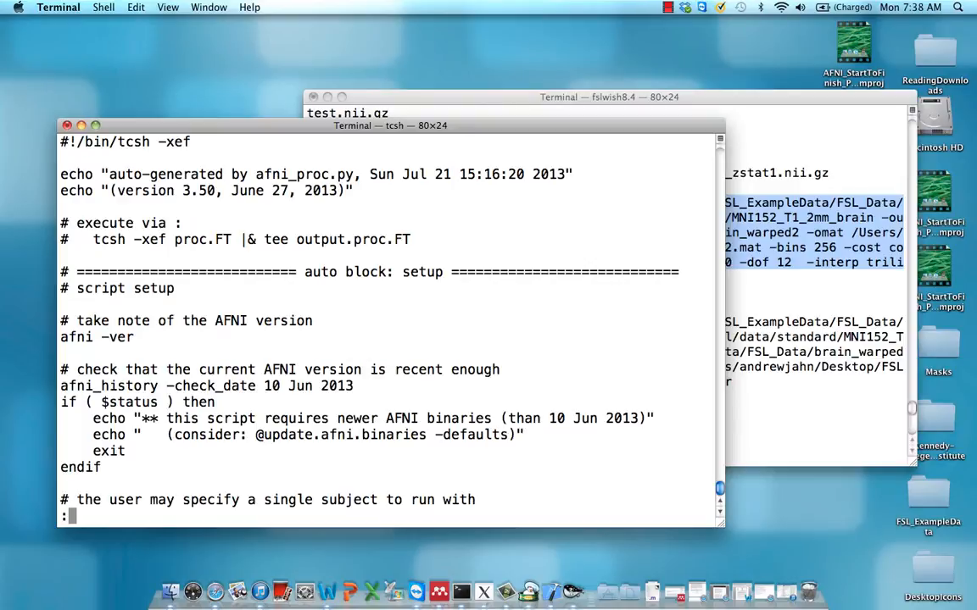
pyautogui.scroll(-3)
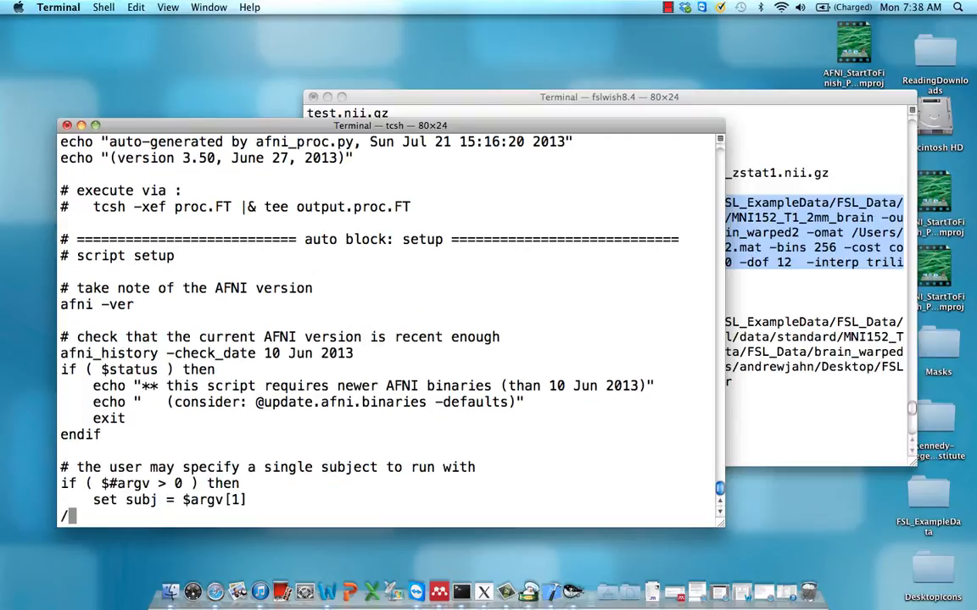
pyautogui.write('s')
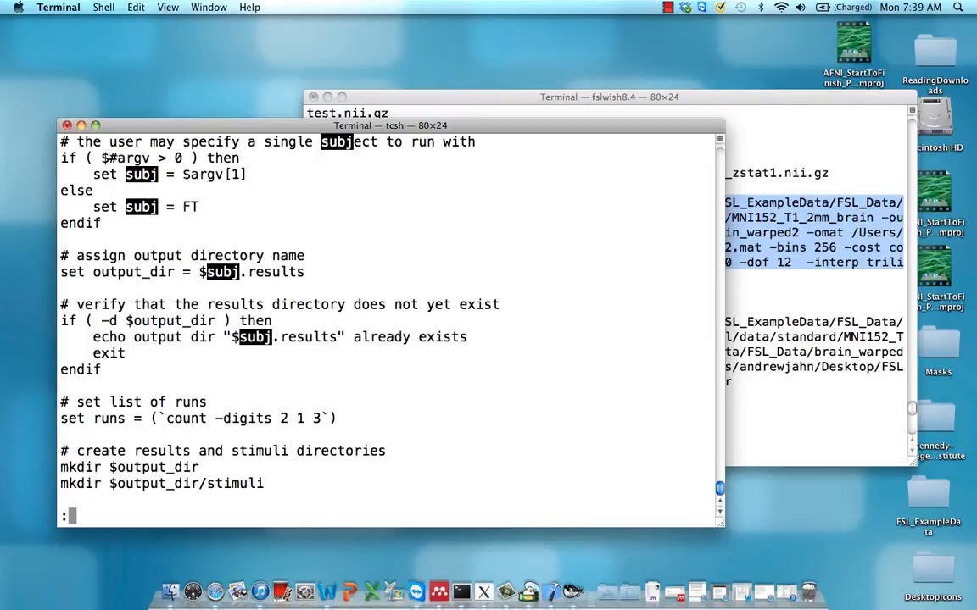
pyautogui.scroll(-3)
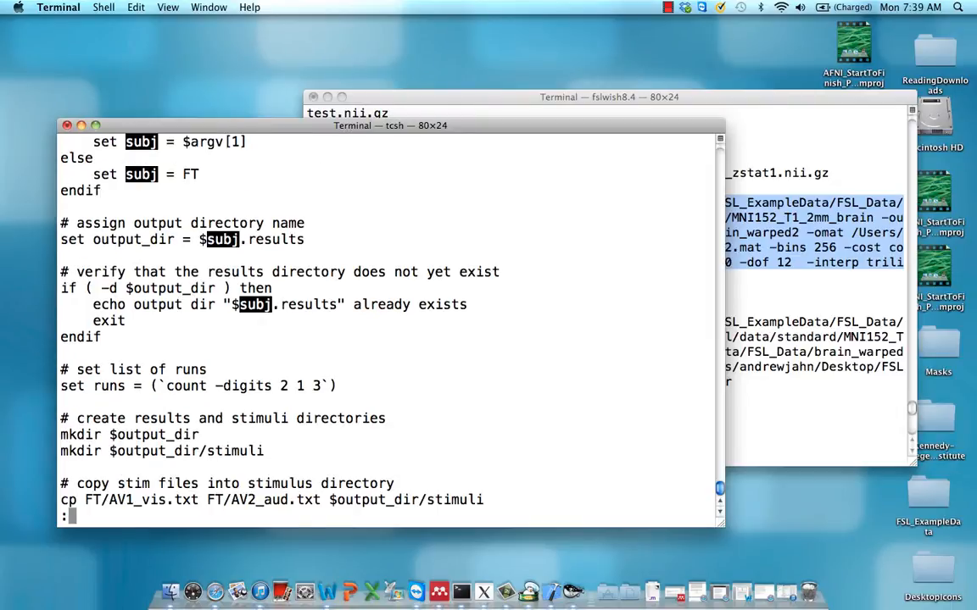
pyautogui.scroll(-3)
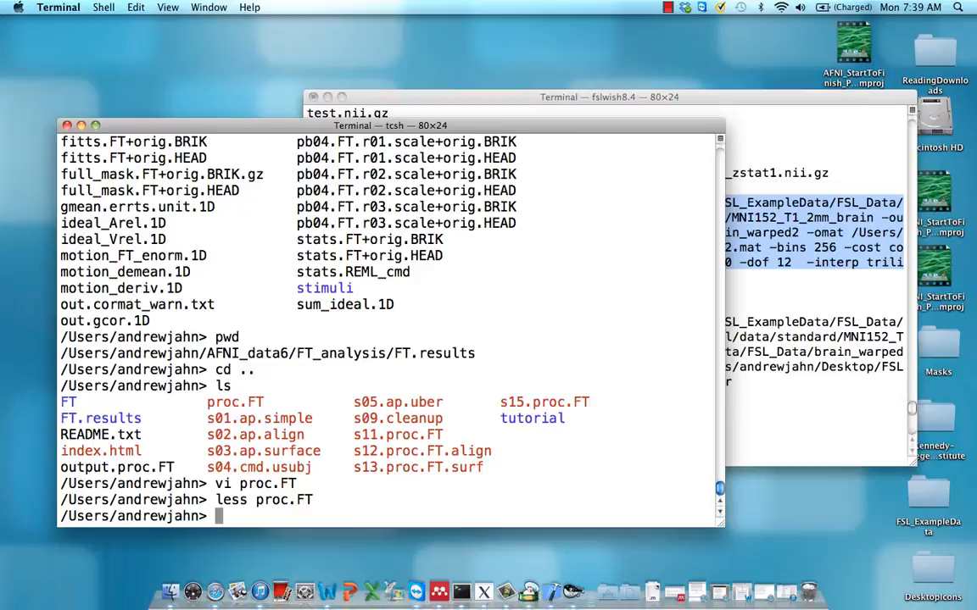
pyautogui.write('less proc.FT')
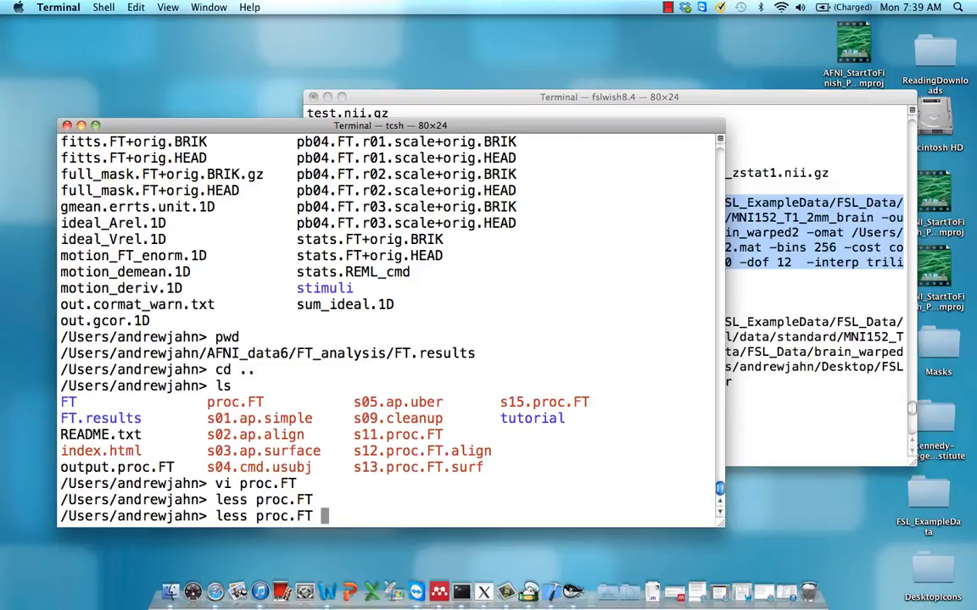
pyautogui.press('Return')
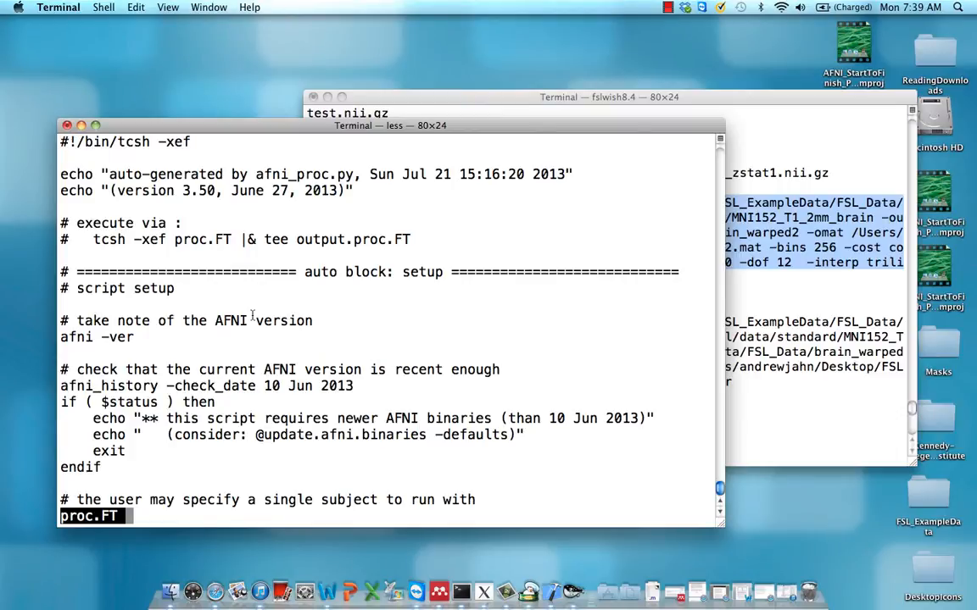
pyautogui.moveTo(77, 138)
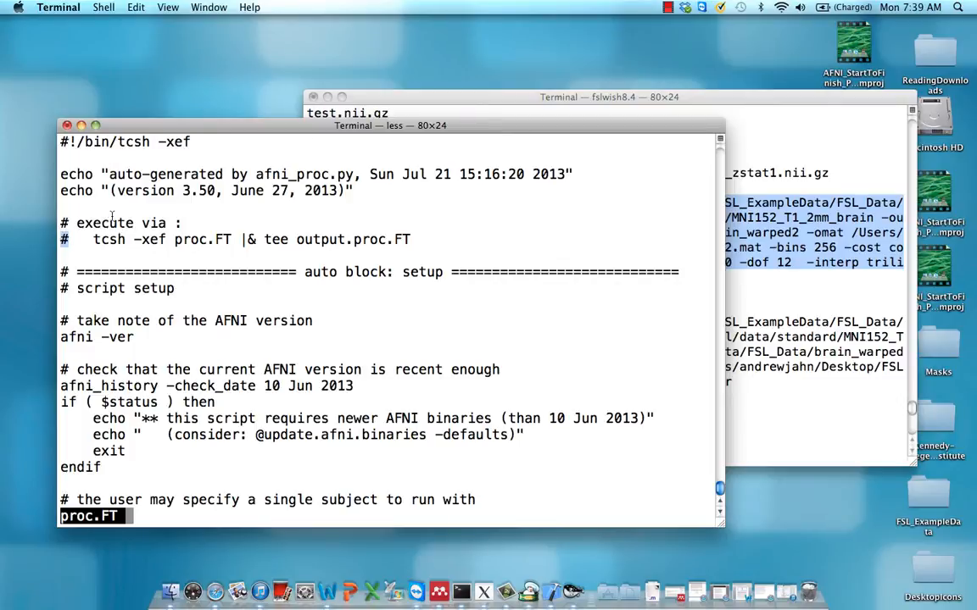
pyautogui.moveTo(303, 207)
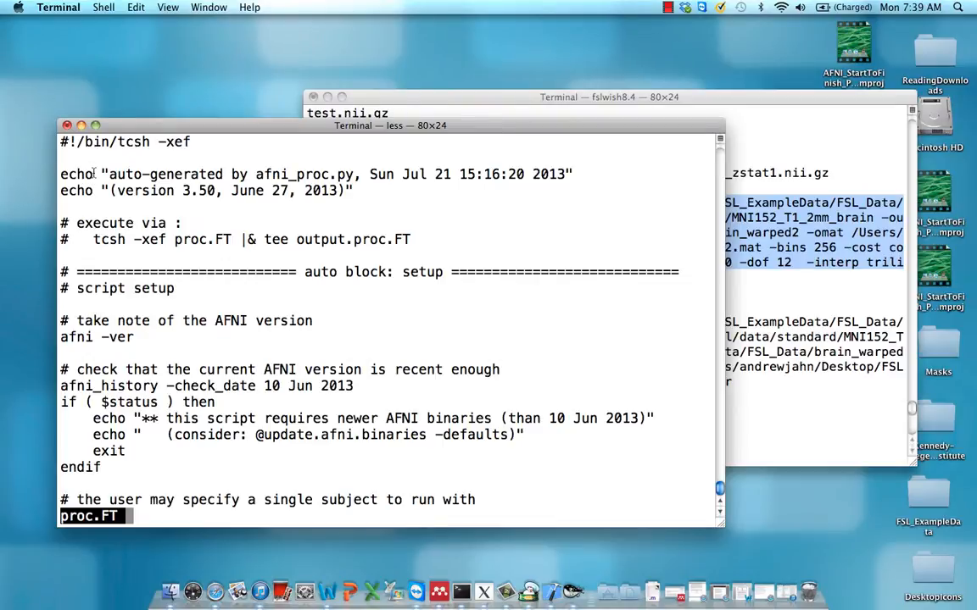
pyautogui.moveTo(111, 185)
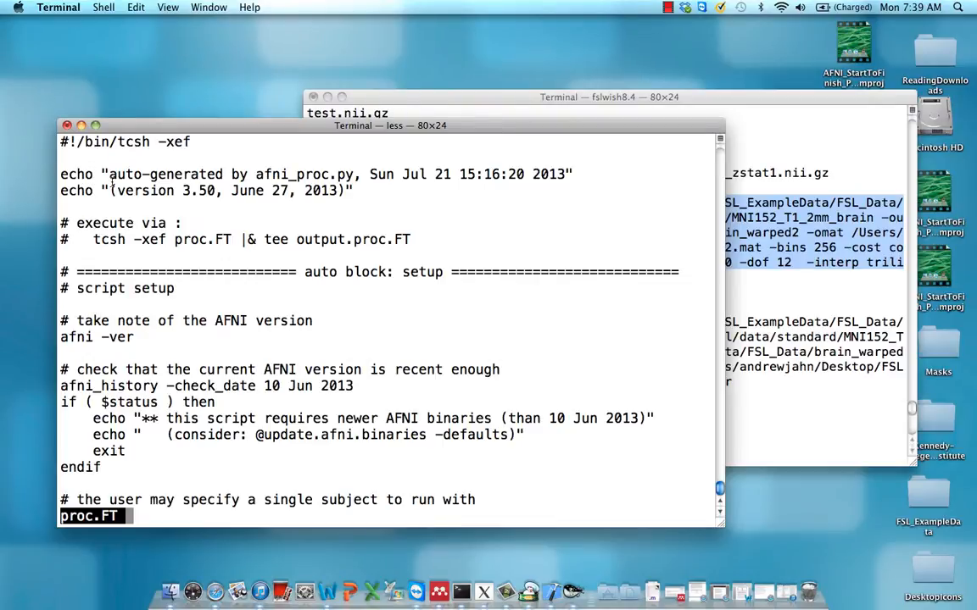
pyautogui.moveTo(132, 341)
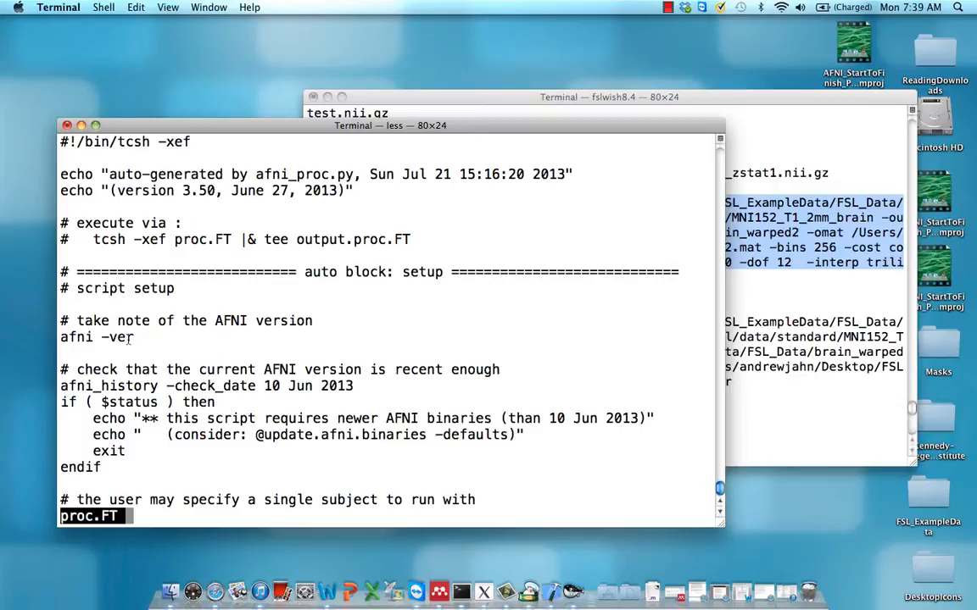
# Scroll proc.FT past the output_dir check and set runs line to the mkdir command.
pyautogui.scroll(-3)
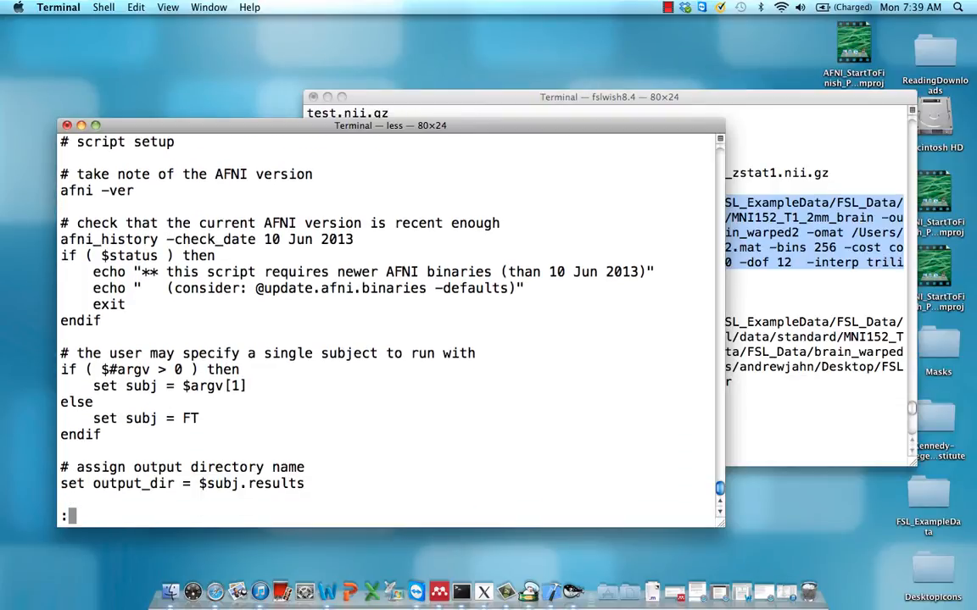
pyautogui.scroll(-3)
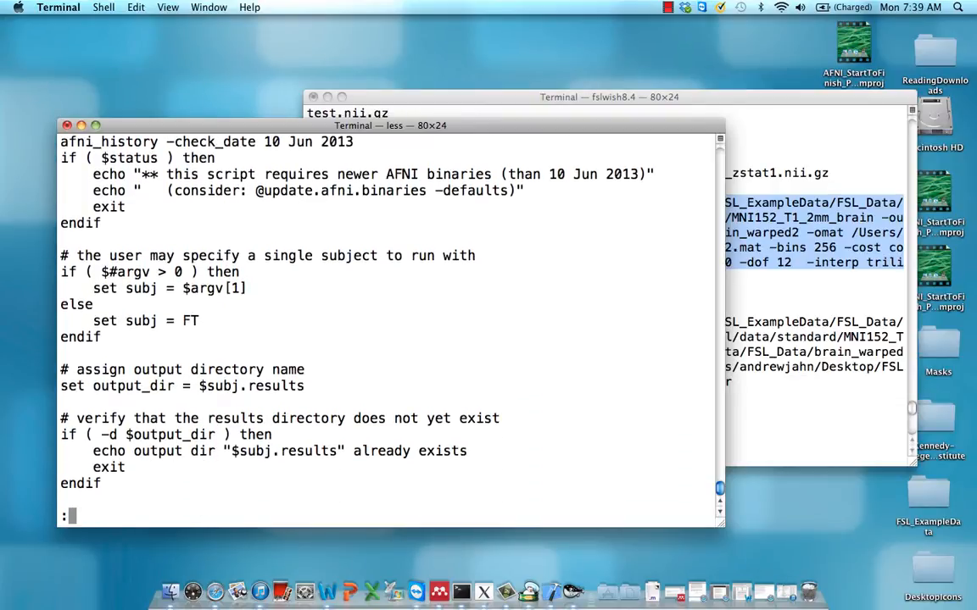
pyautogui.scroll(-3)
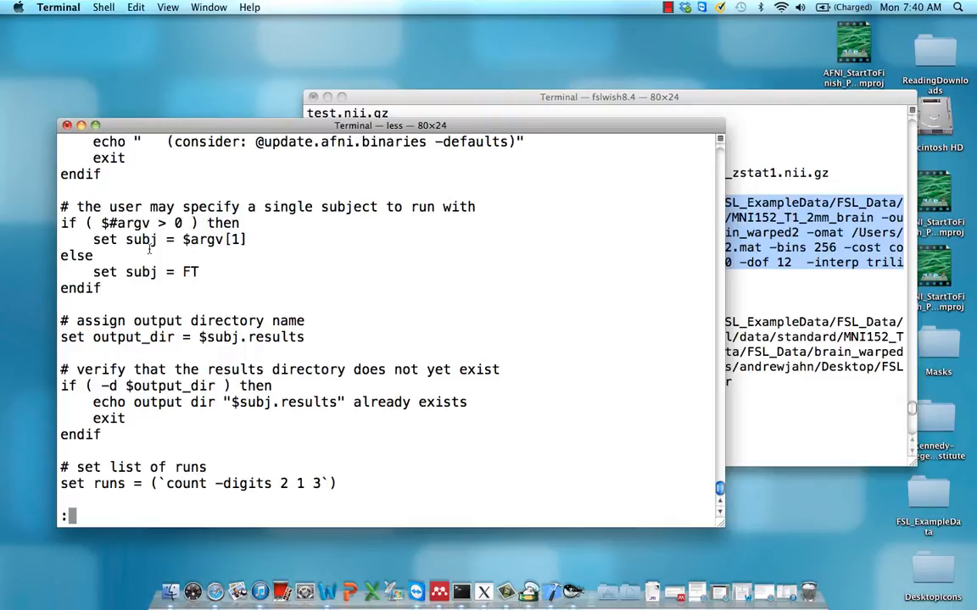
pyautogui.moveTo(201, 273)
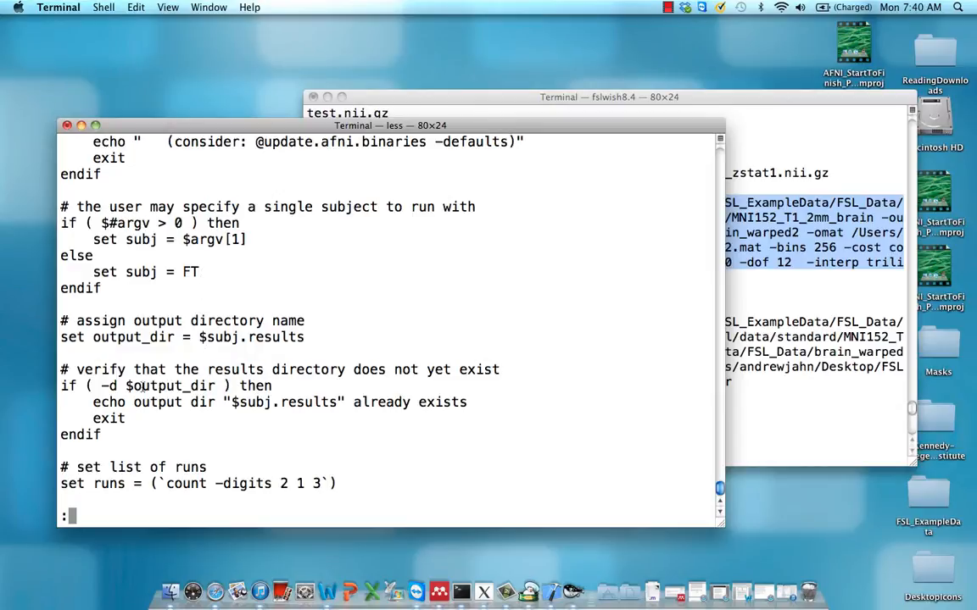
pyautogui.moveTo(185, 394)
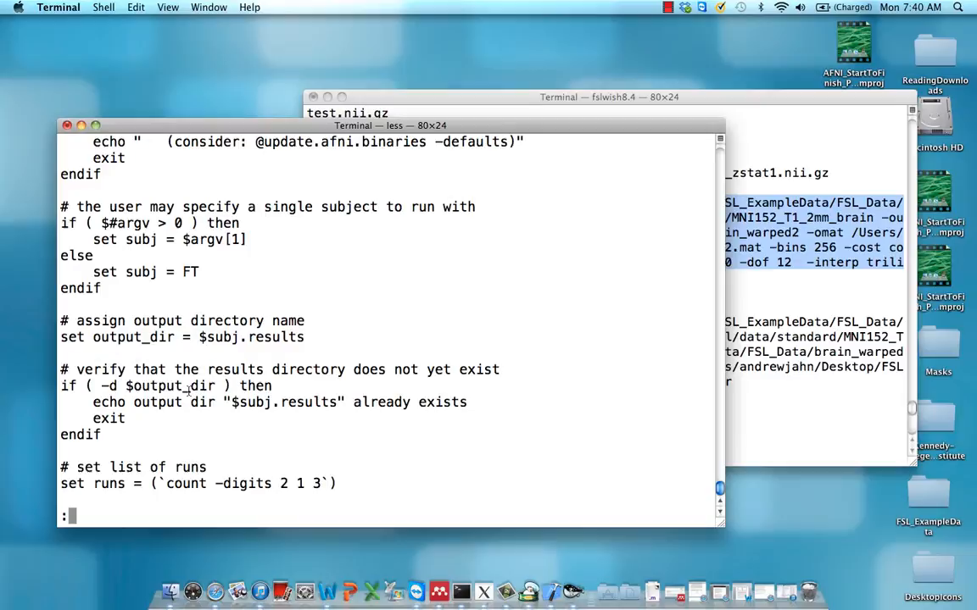
pyautogui.moveTo(88, 337)
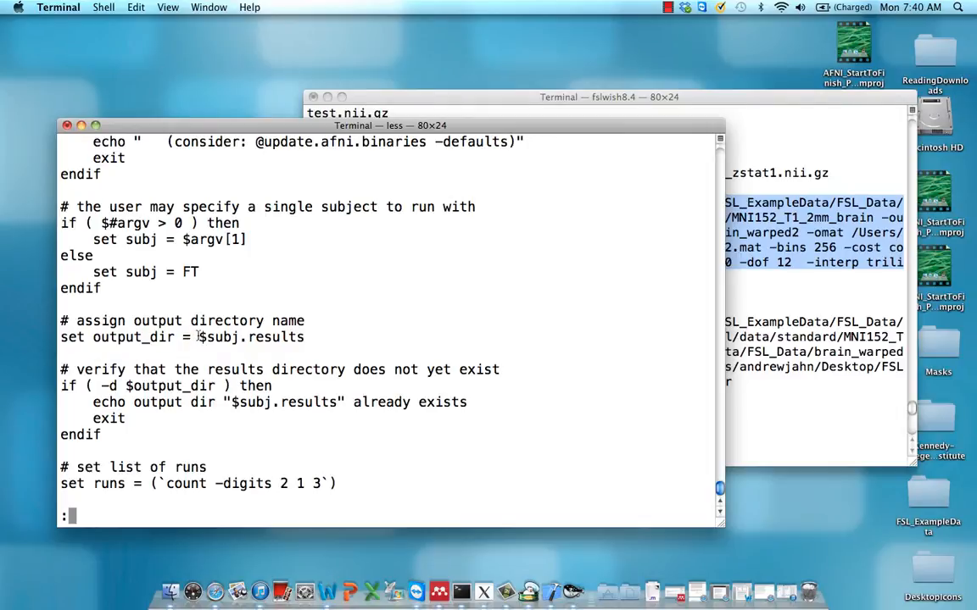
pyautogui.scroll(-3)
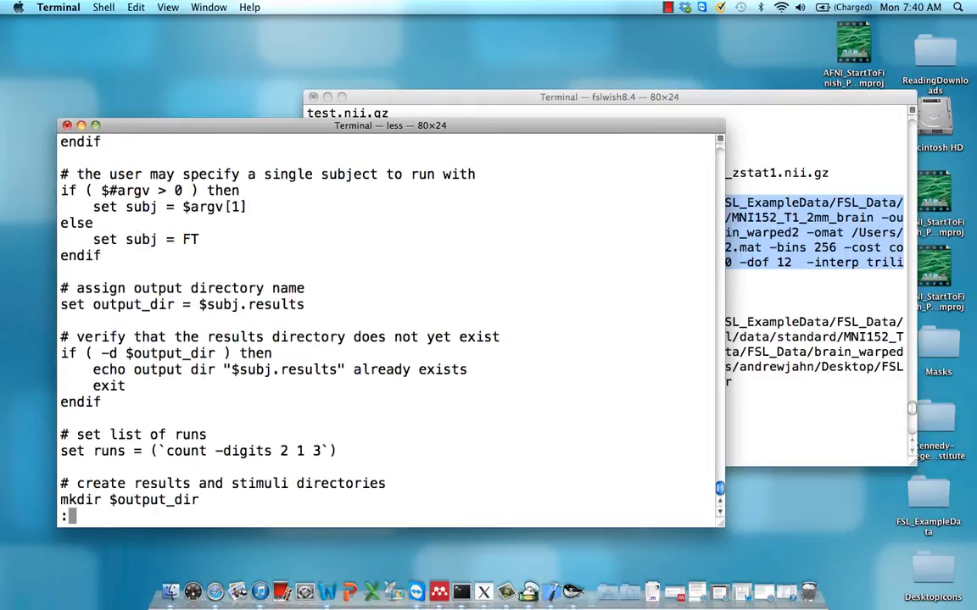
# Scroll to the tcat block, pick out anat+orig and highlight the three 3dTcat commands.
pyautogui.scroll(-3)
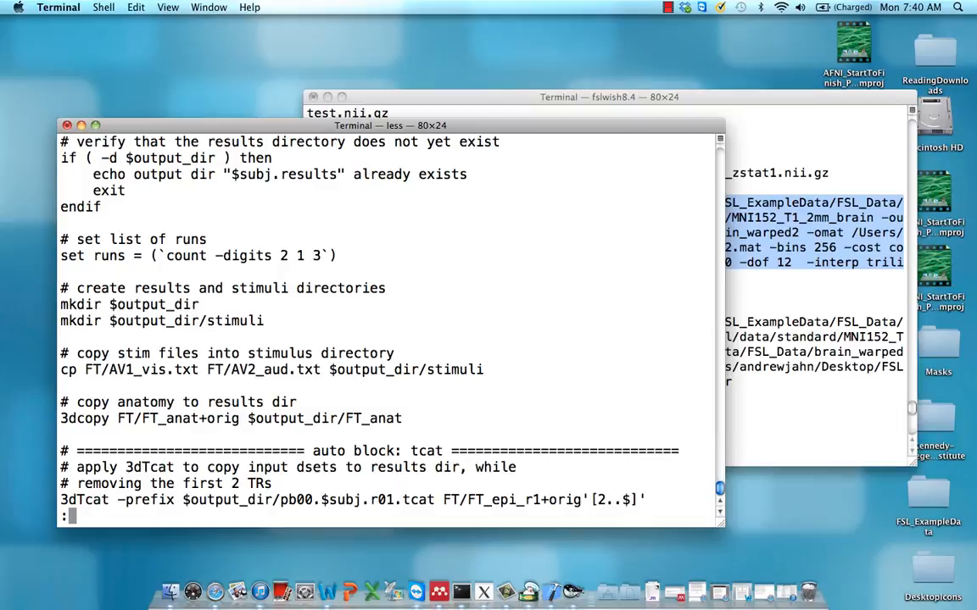
pyautogui.moveTo(266, 243)
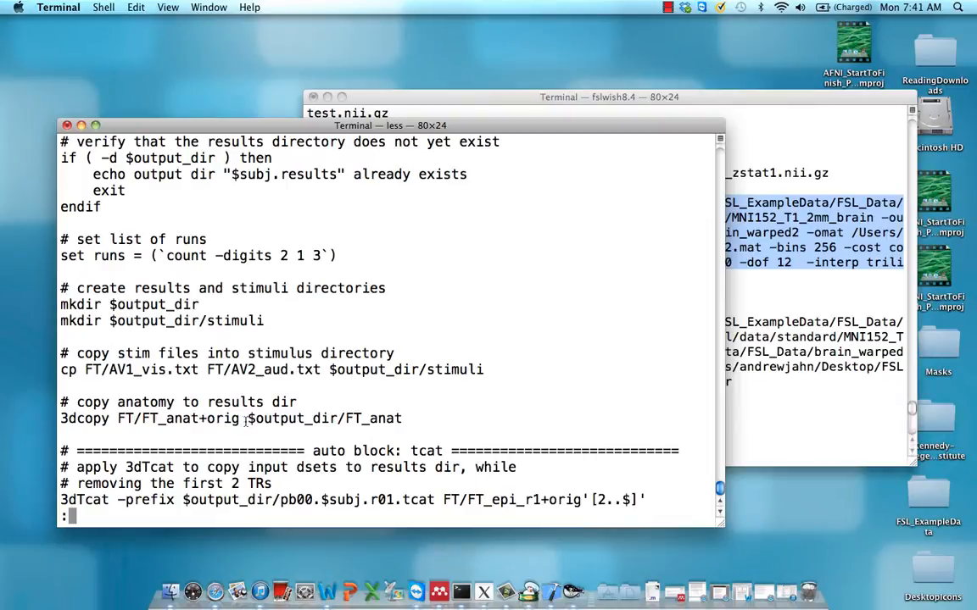
pyautogui.doubleClick(201, 419)
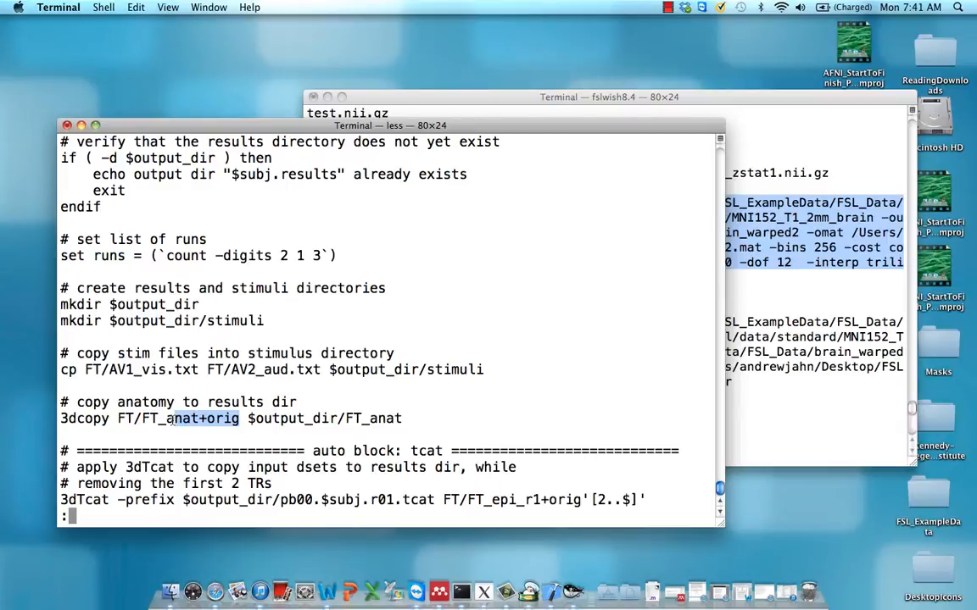
pyautogui.moveTo(424, 418)
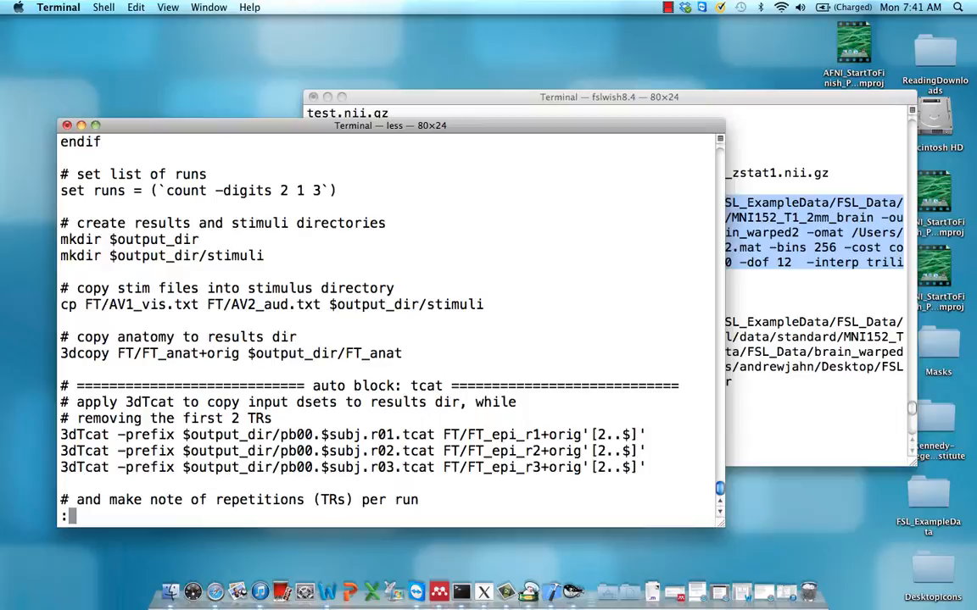
pyautogui.moveTo(647, 468)
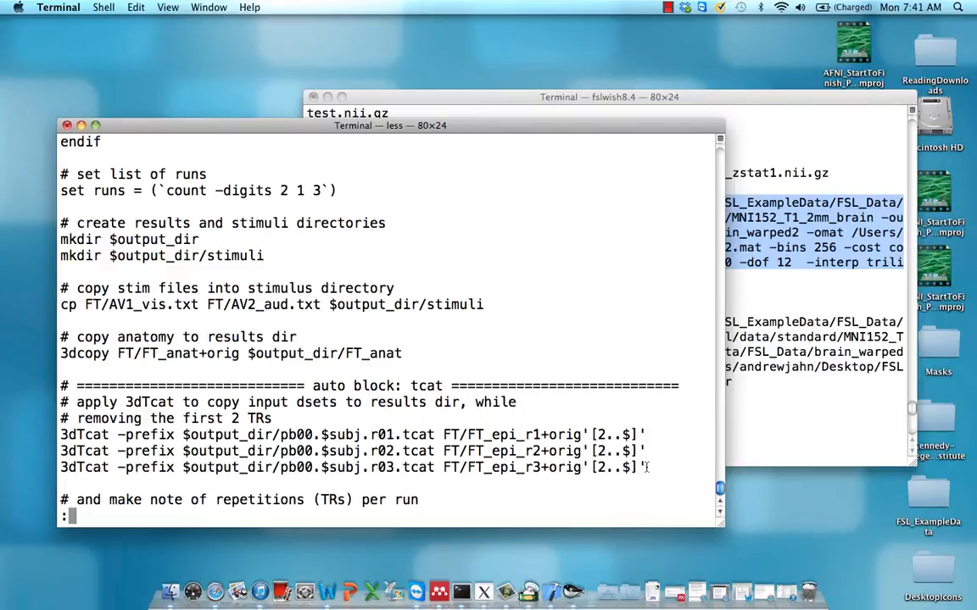
pyautogui.moveTo(61, 434); pyautogui.dragTo(645, 468)
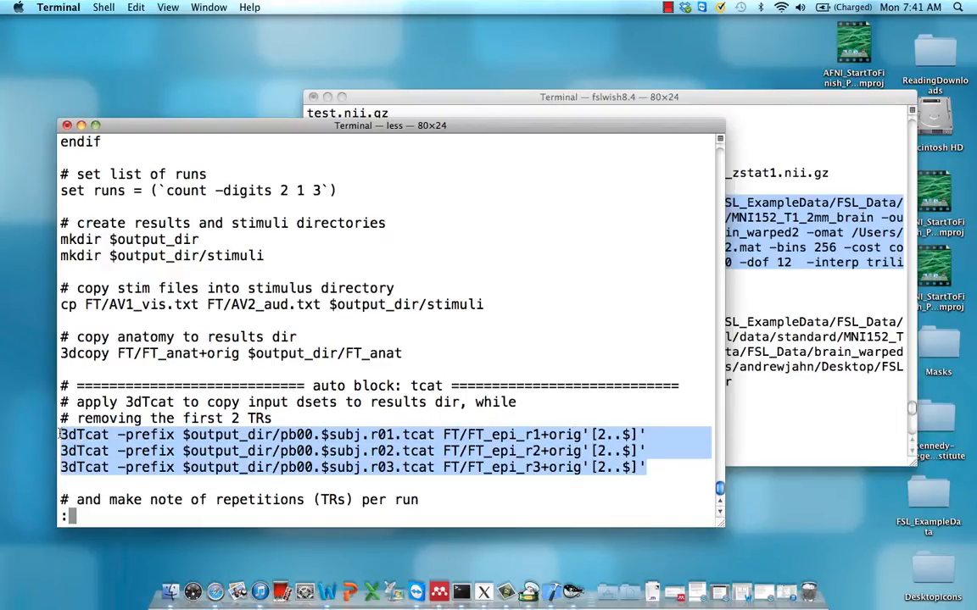